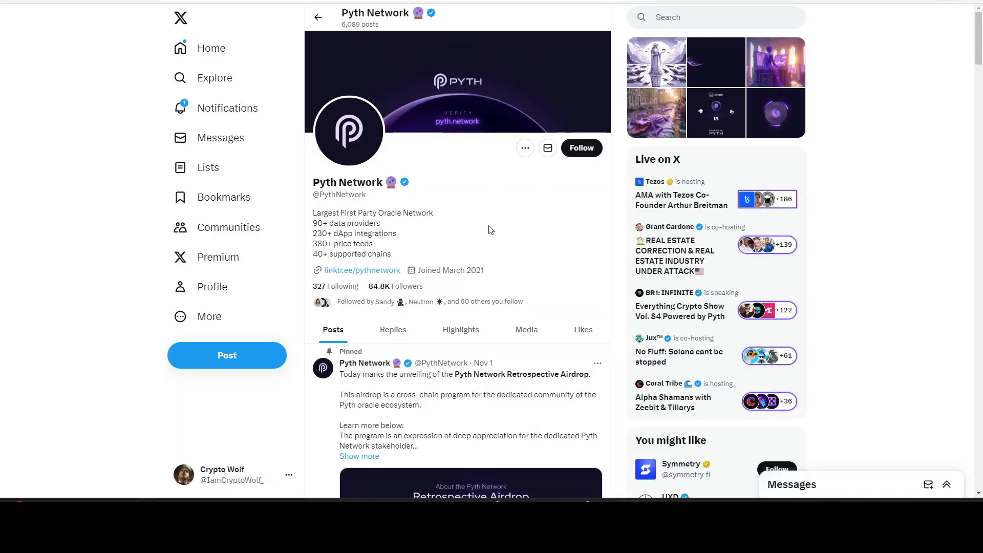
- Scroll through the pinned Retrospective Airdrop post and its follow-up thread on X
scroll(down, 3)
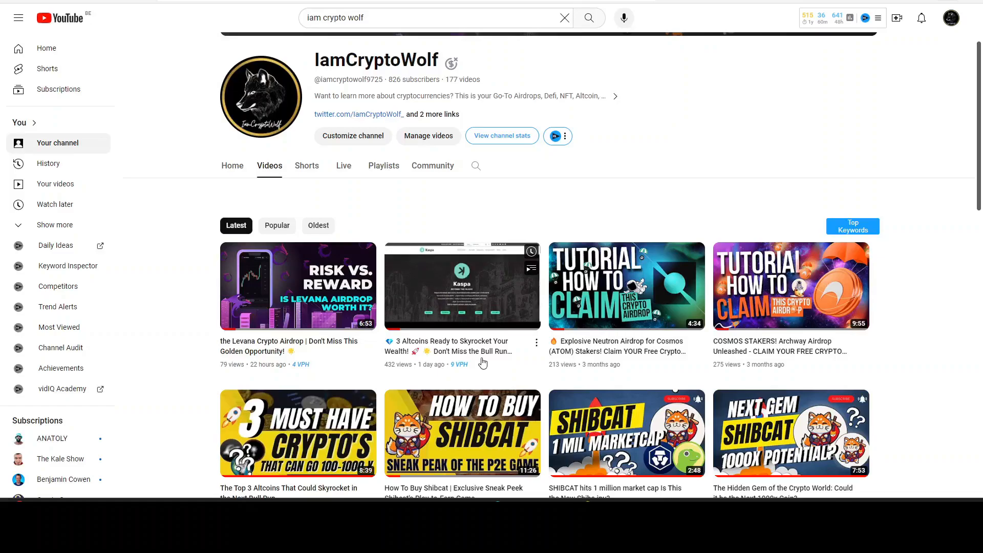
mouse_move(480, 361)
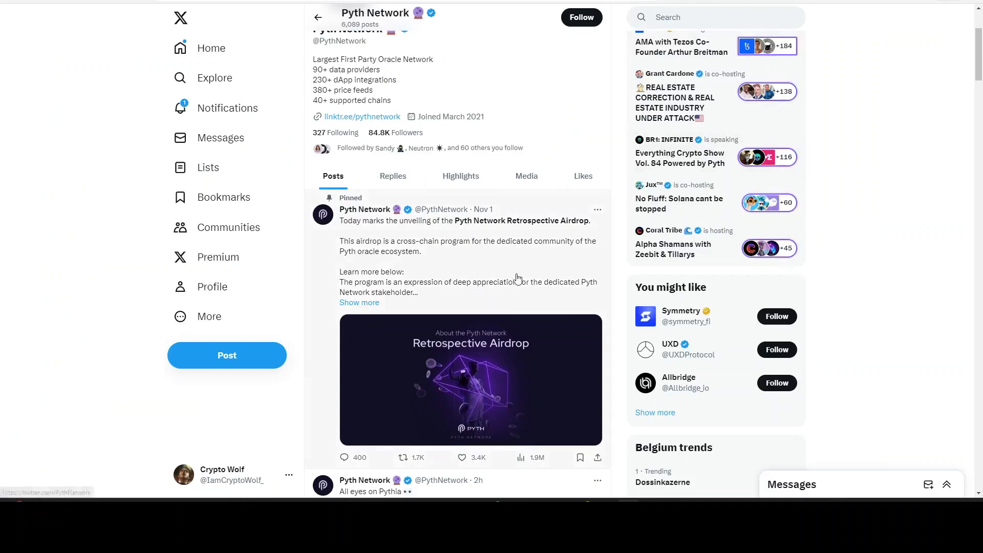
scroll(down, 3)
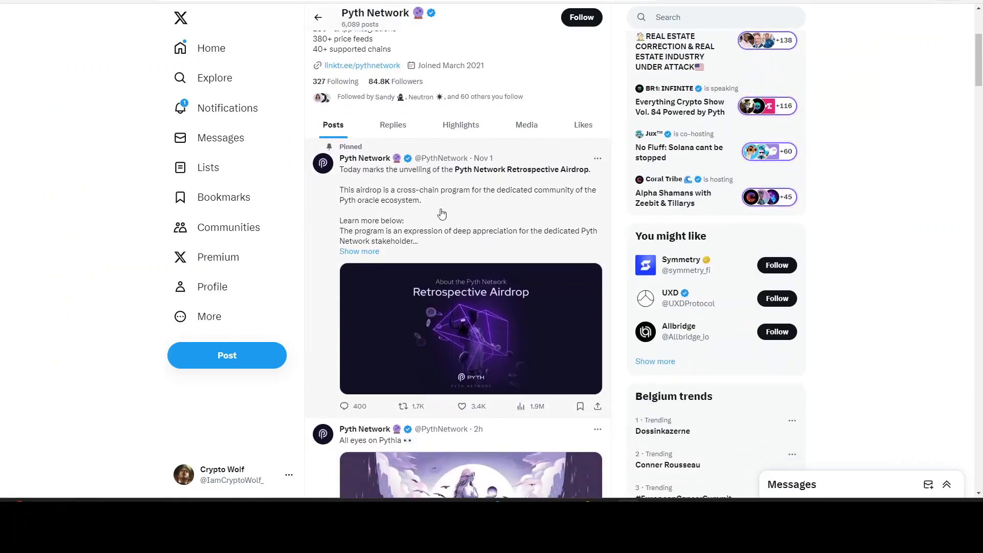
mouse_move(413, 203)
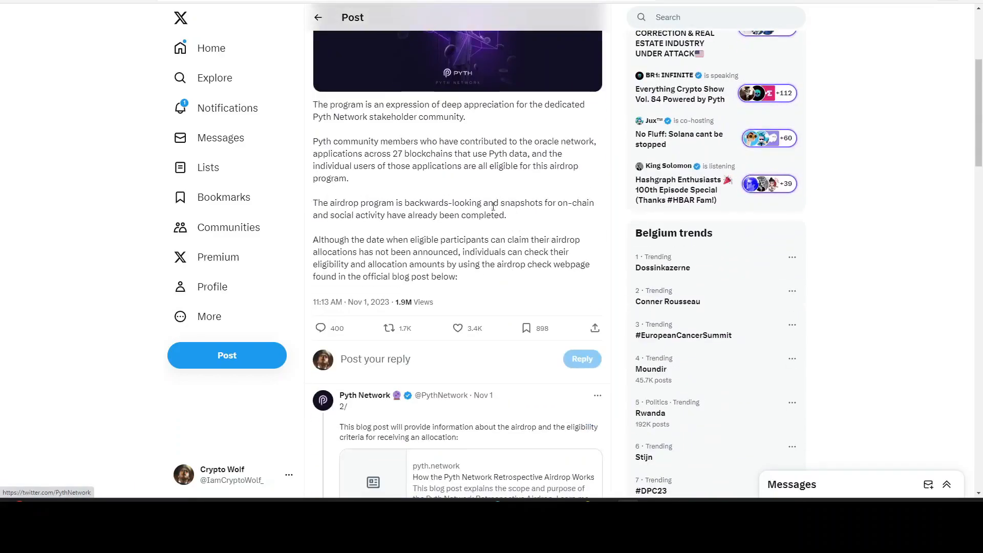
scroll(down, 3)
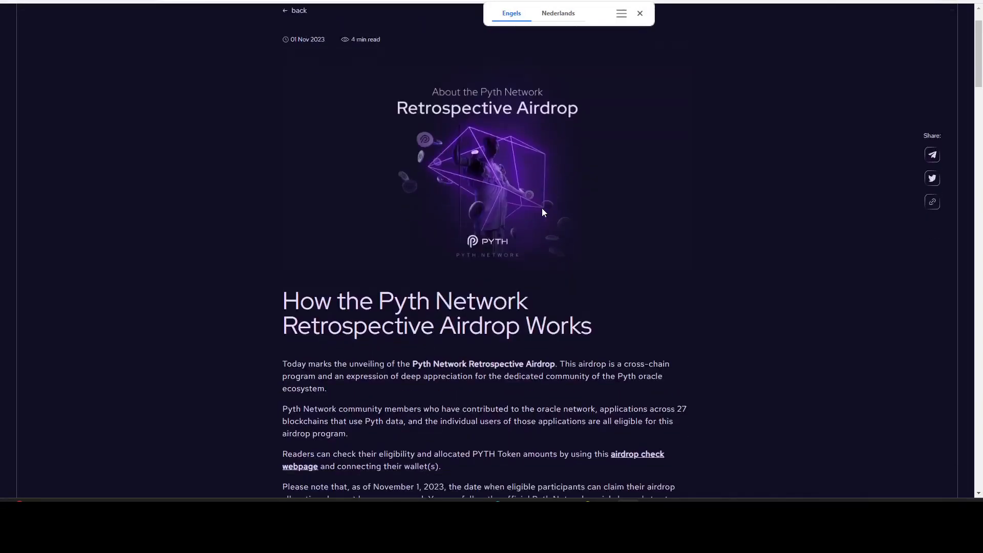
- Scroll the pyth.network airdrop article through its introduction paragraphs
scroll(down, 3)
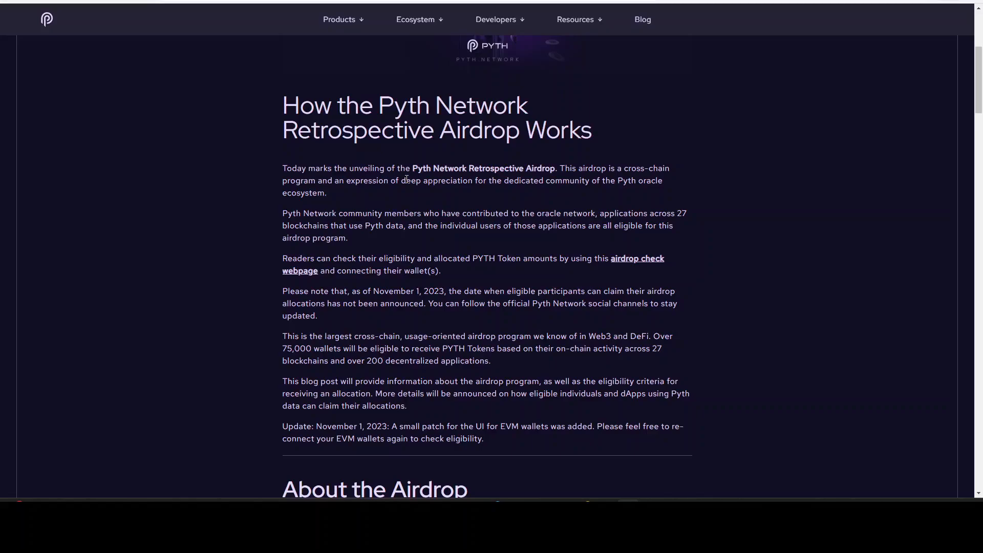
mouse_move(424, 243)
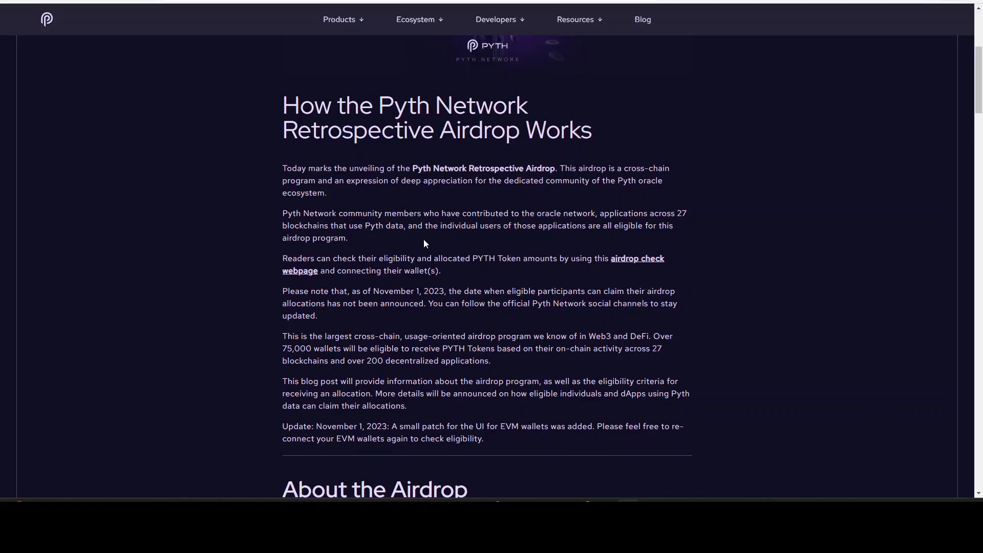
scroll(down, 3)
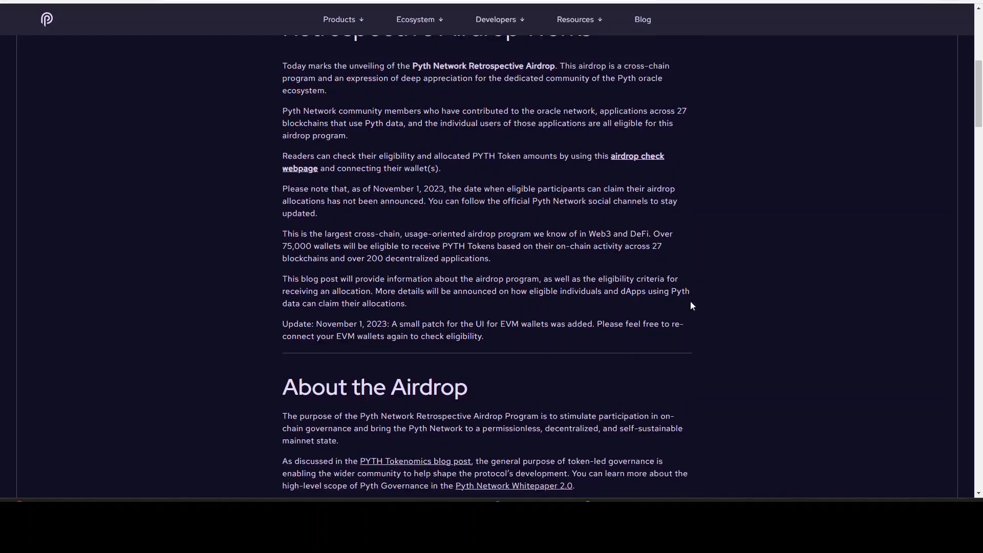
drag(449, 189, 603, 188)
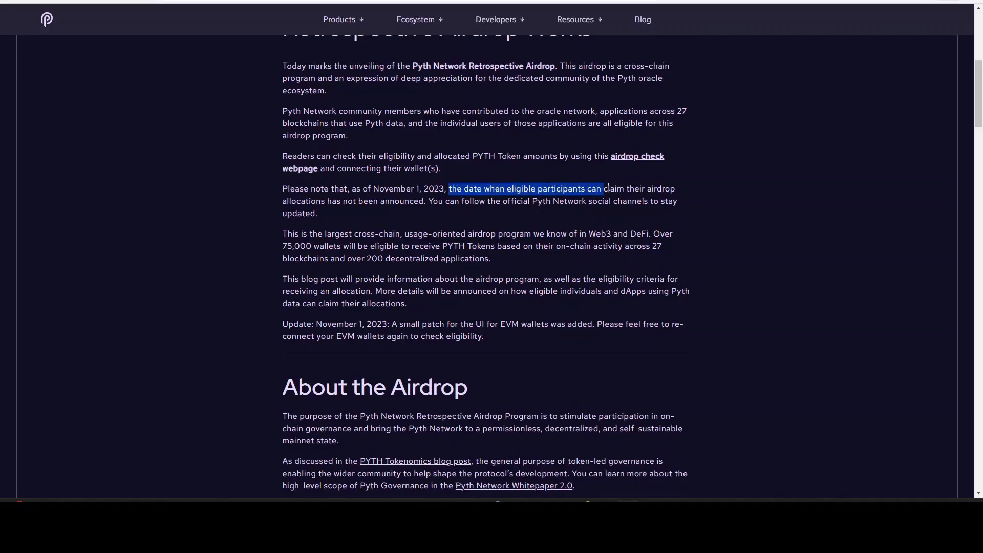
drag(602, 189, 676, 189)
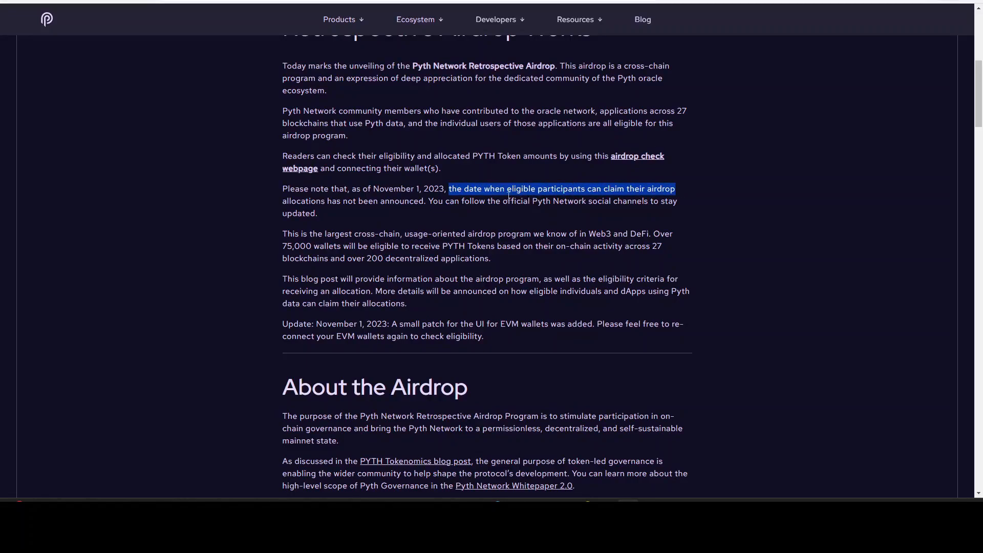
mouse_move(389, 275)
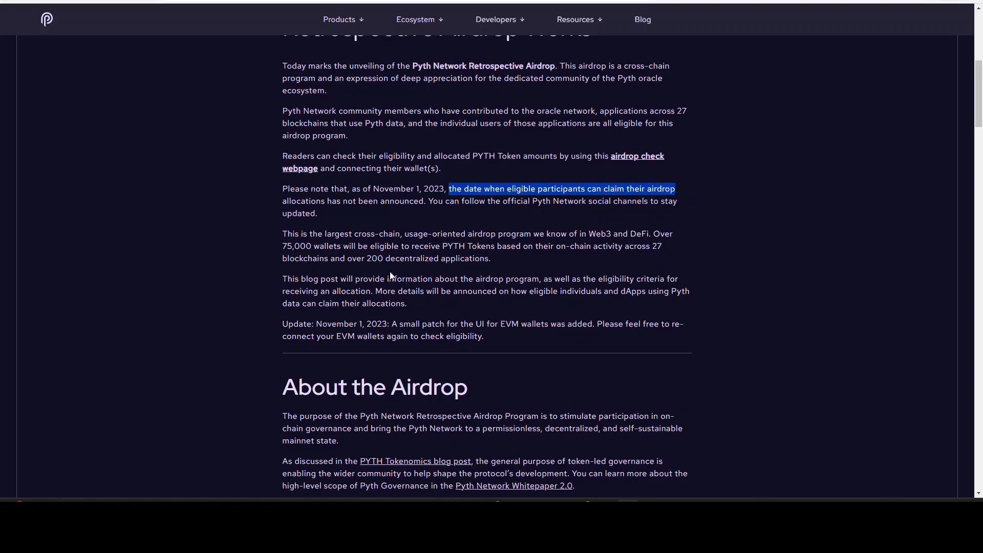
drag(282, 234, 450, 234)
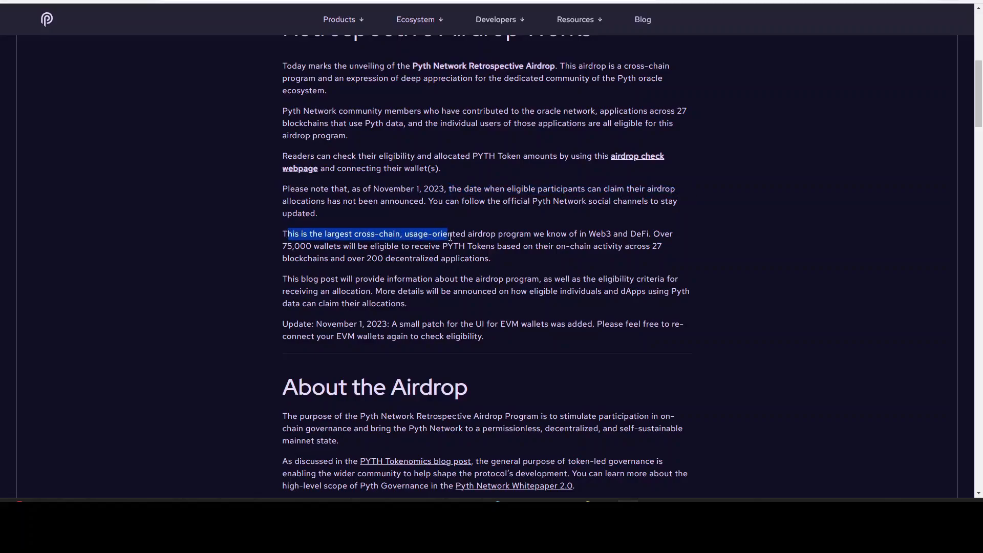
drag(448, 233, 523, 233)
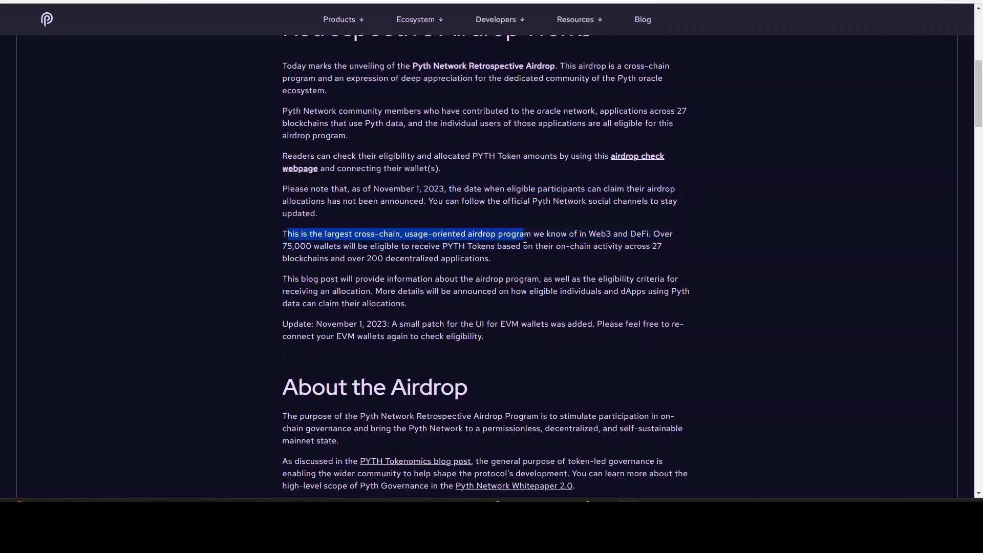
drag(523, 237, 545, 237)
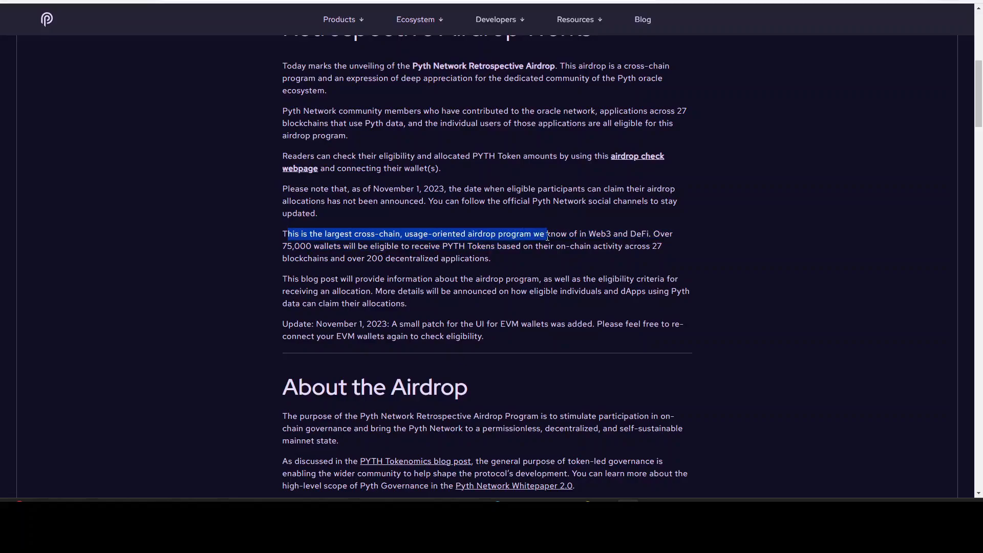
drag(547, 234, 611, 234)
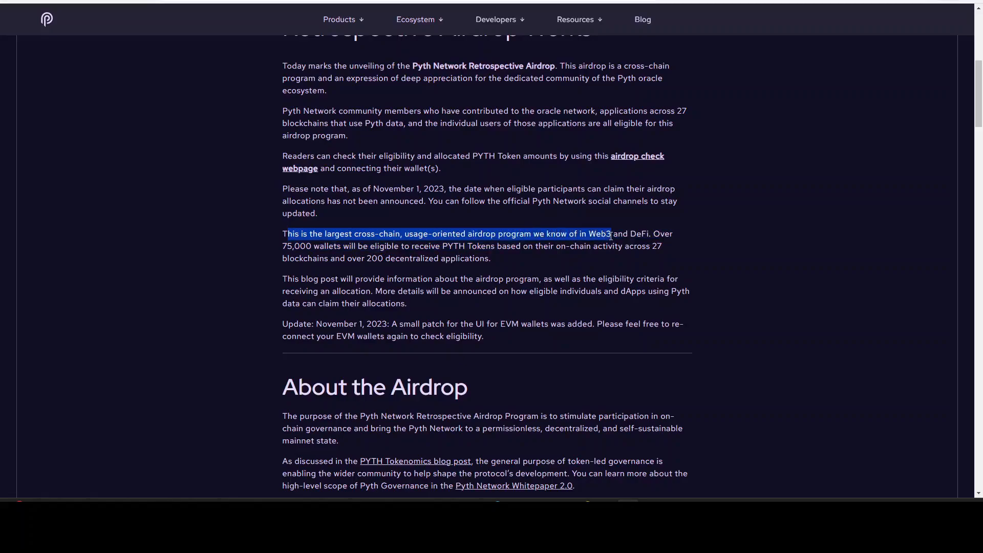
click(282, 246)
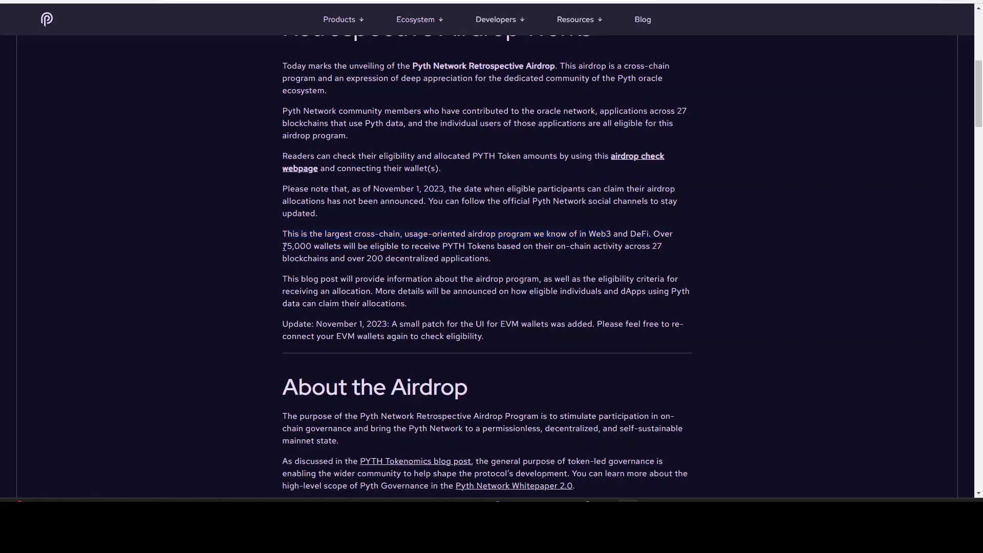
drag(282, 246, 429, 245)
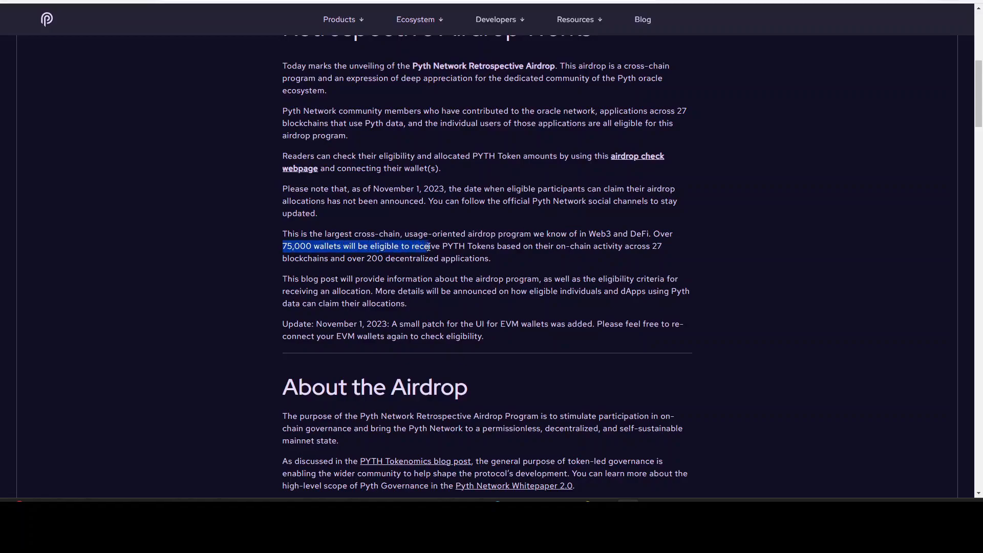
drag(428, 246, 507, 245)
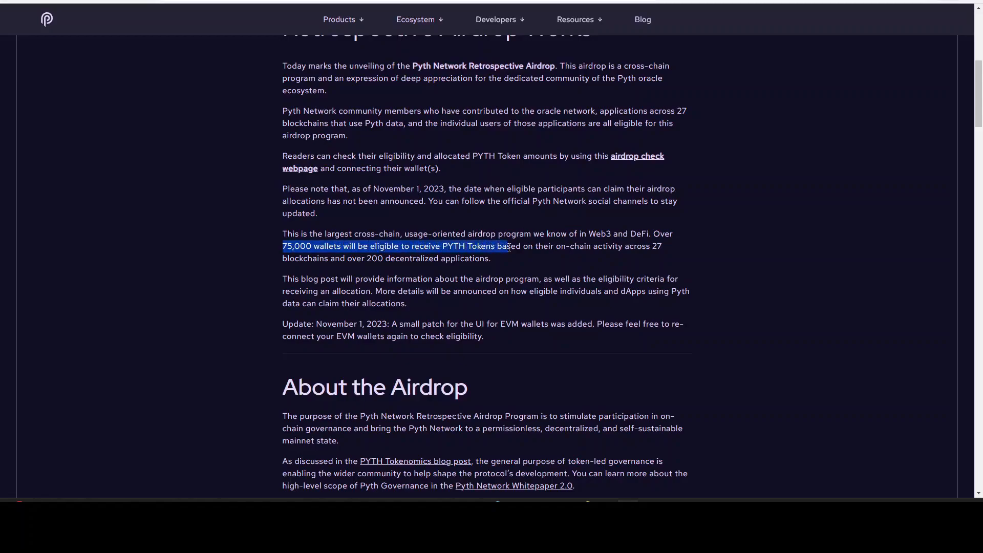
drag(508, 246, 630, 245)
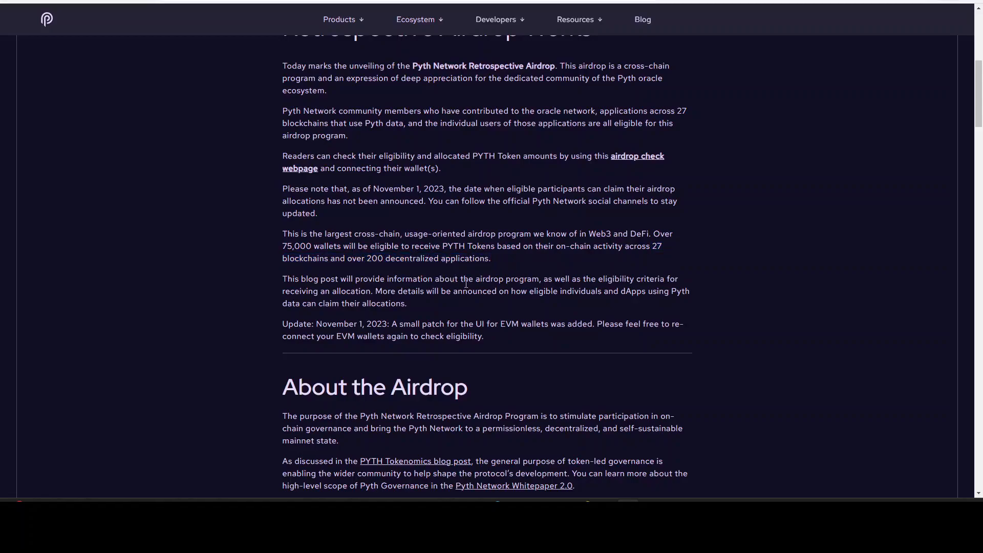
mouse_move(354, 277)
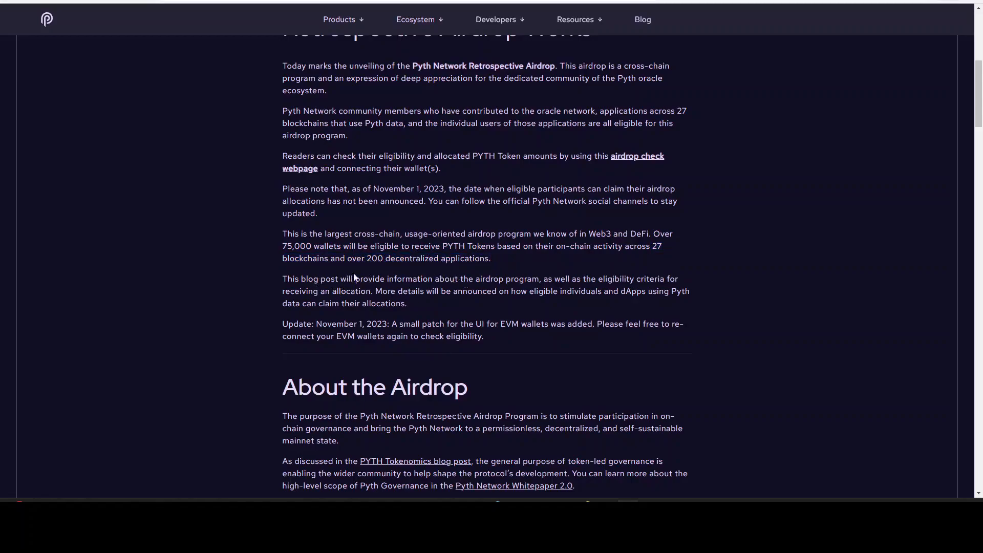
scroll(down, 3)
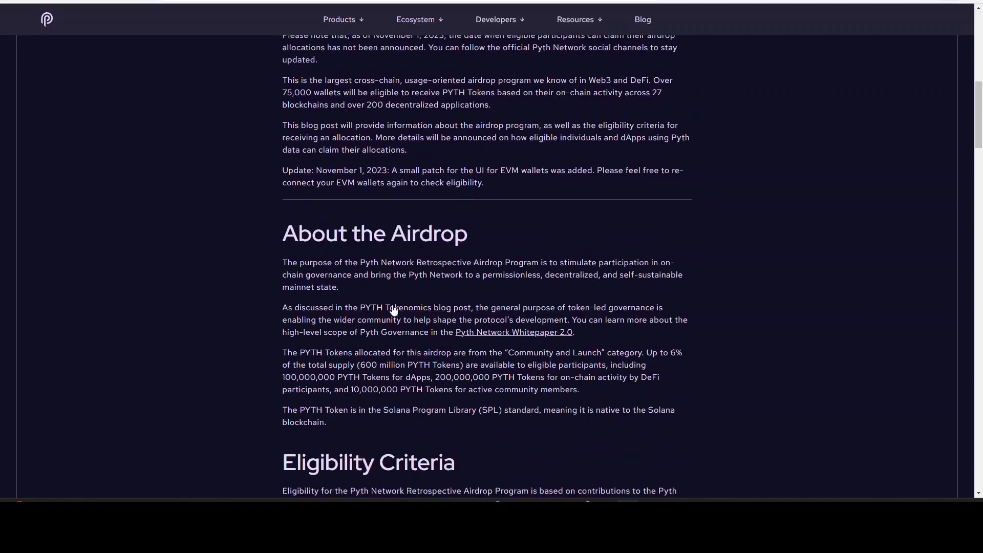
- Highlight the Community and Launch allocation sentence and the Eligibility Criteria heading
scroll(down, 3)
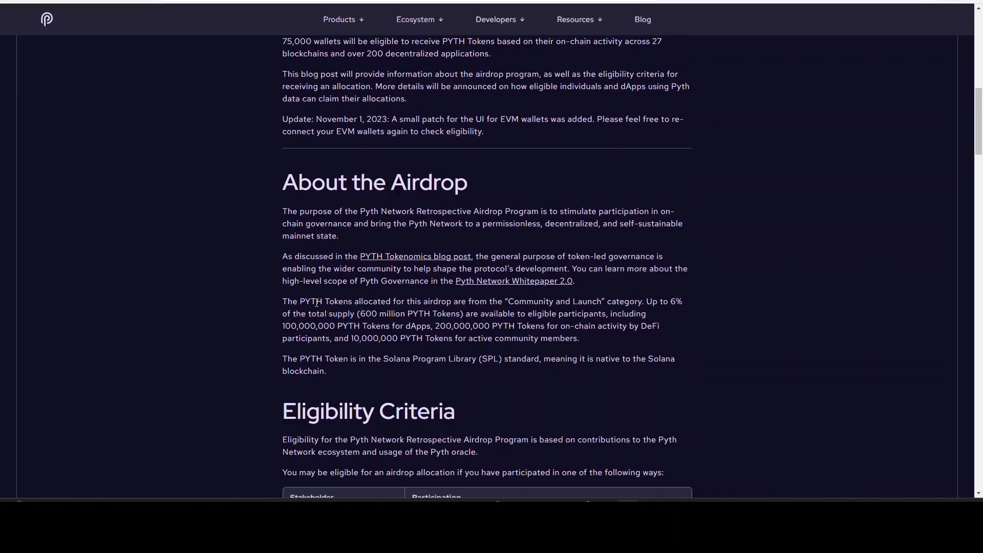
drag(322, 302, 644, 313)
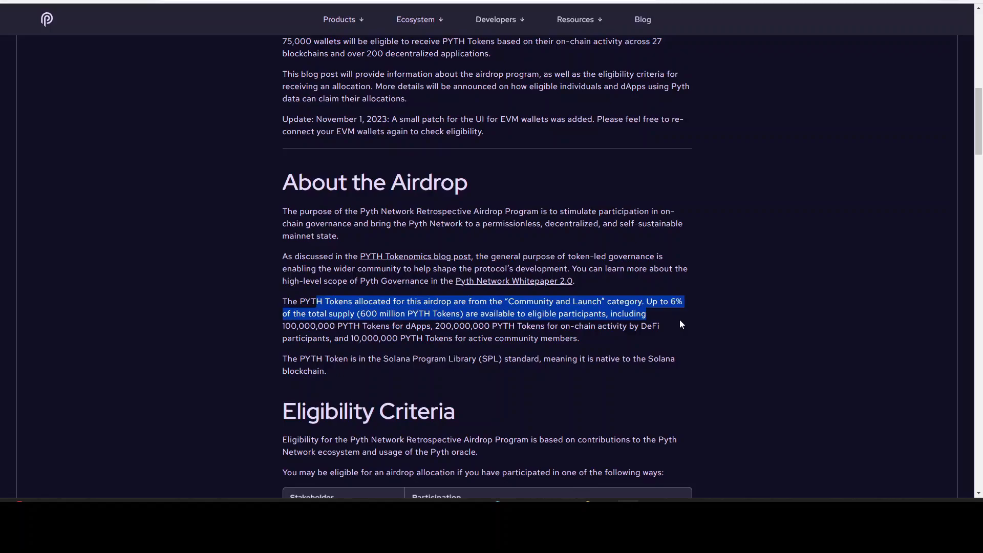
mouse_move(261, 335)
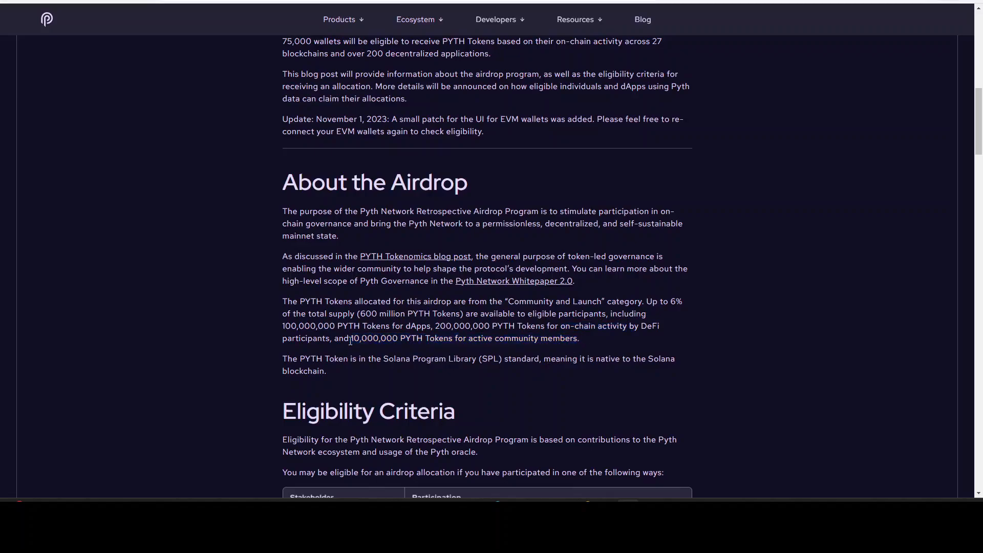
drag(349, 338, 575, 338)
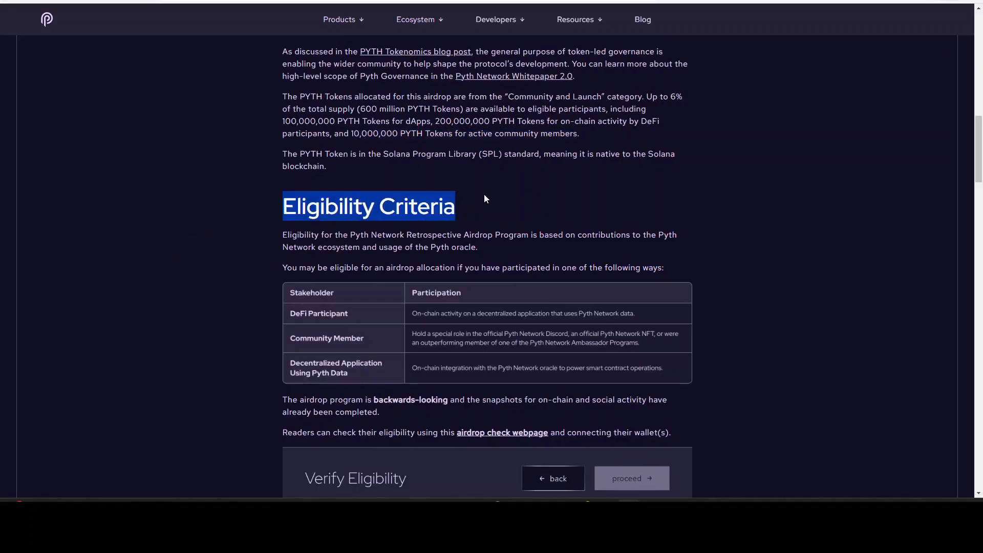
- Scroll past the Eligibility Criteria table and follow the airdrop check webpage link
scroll(down, 3)
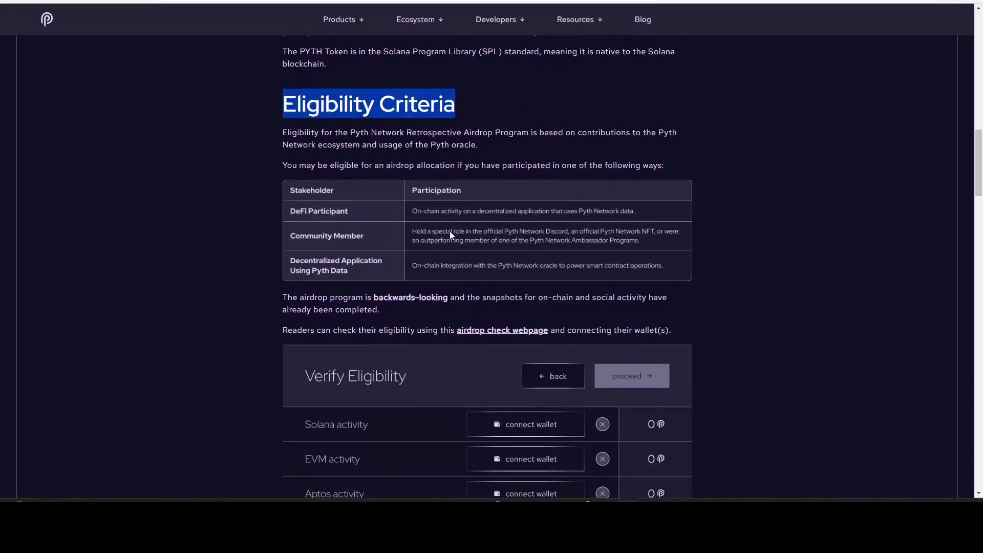
mouse_move(429, 164)
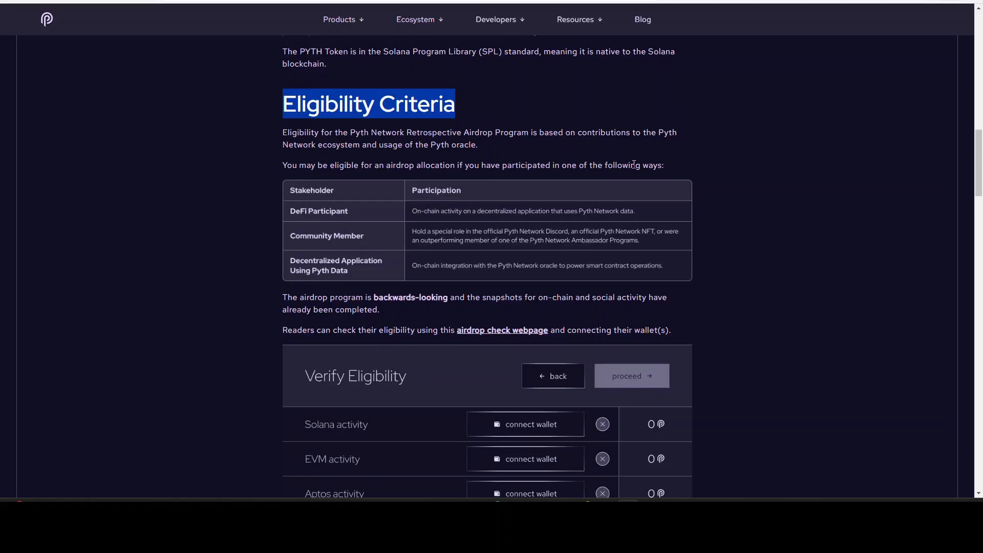
mouse_move(288, 213)
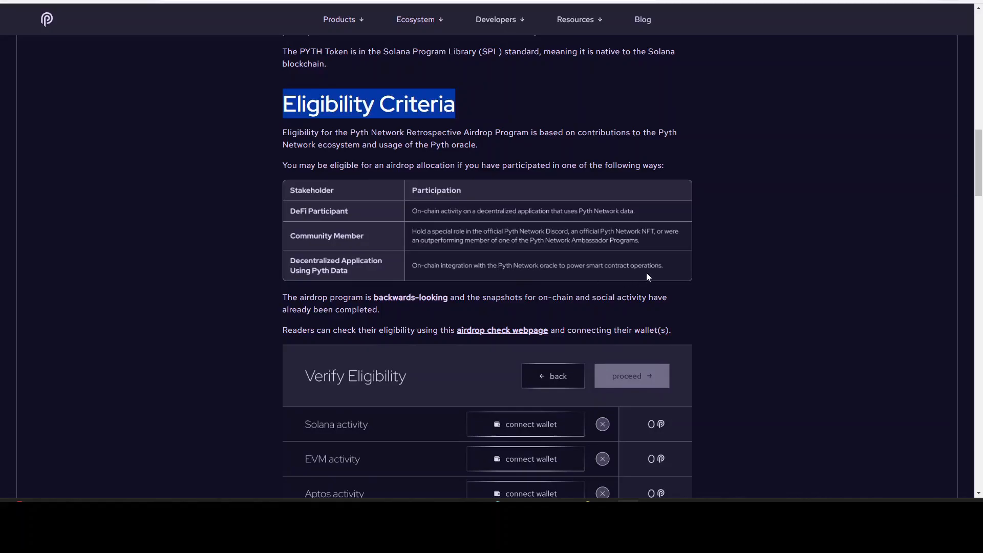
scroll(down, 3)
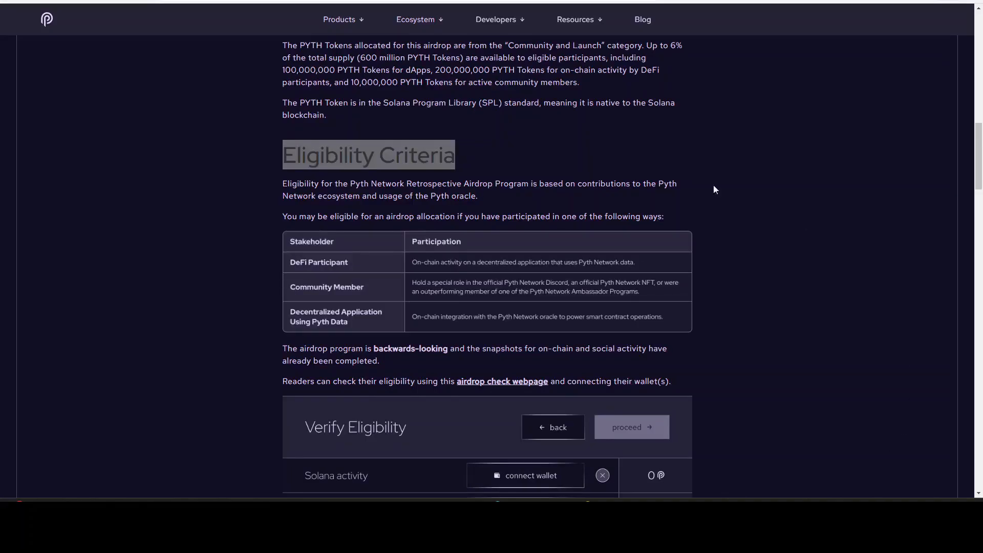
mouse_move(502, 381)
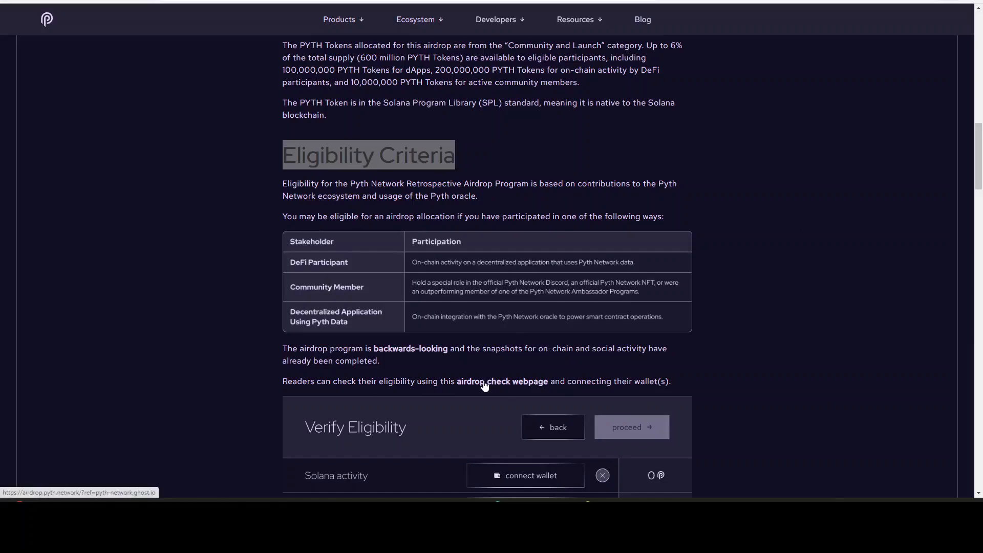
click(501, 381)
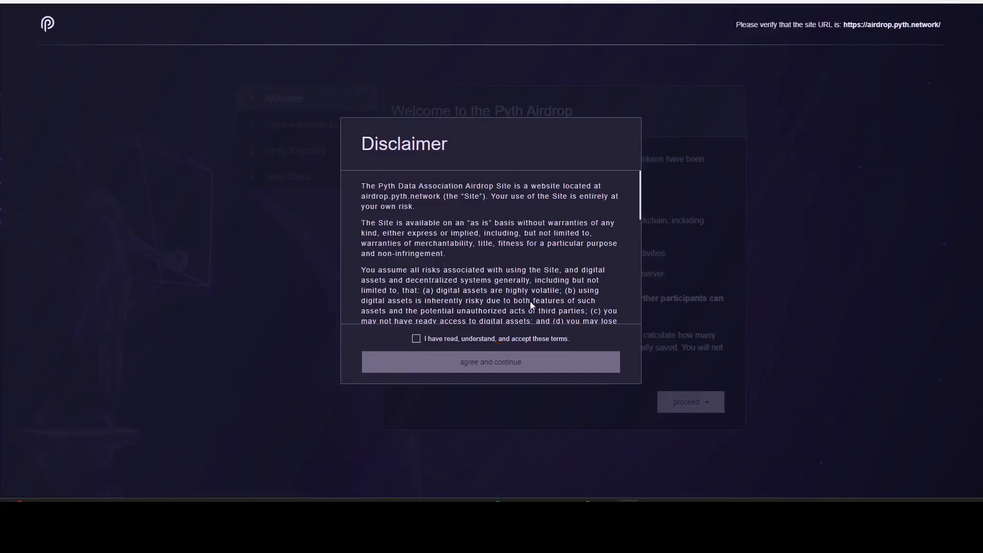
- Accept the disclaimer, dismiss the translation prompt, and advance past the first page
click(489, 361)
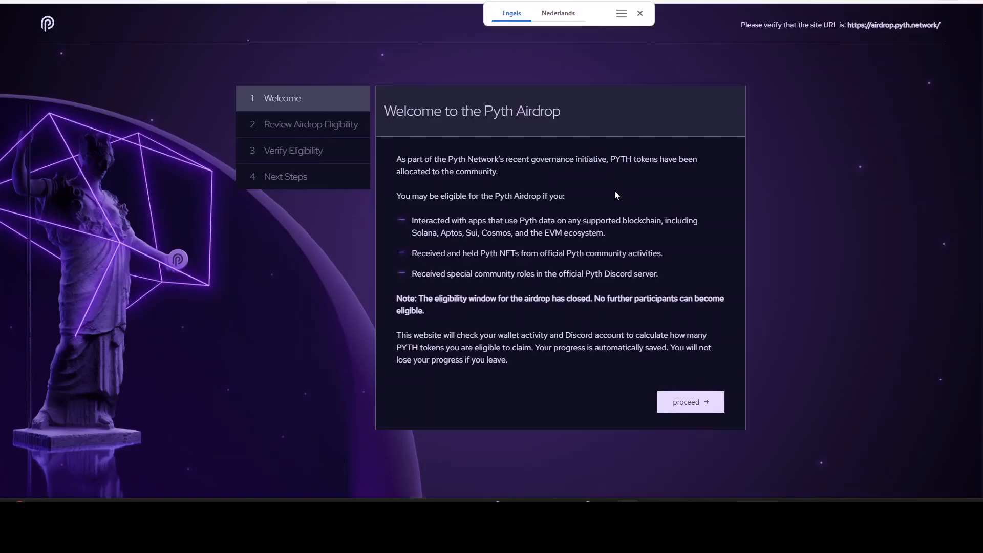
click(639, 13)
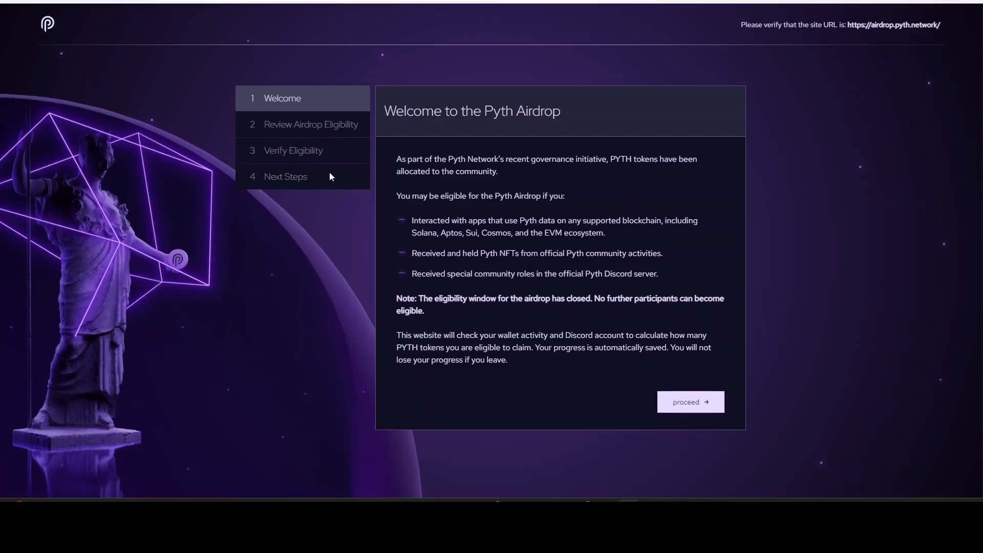
mouse_move(537, 164)
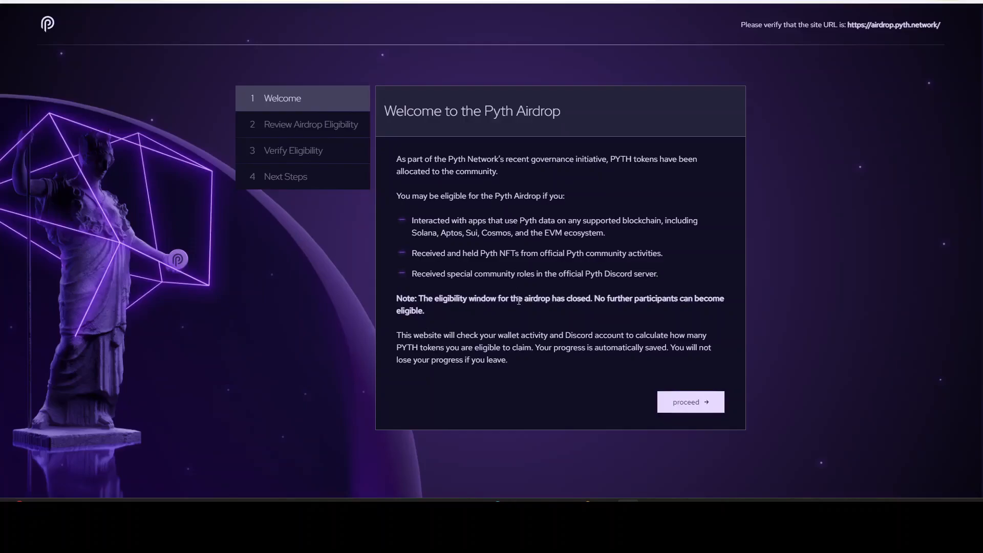
mouse_move(639, 307)
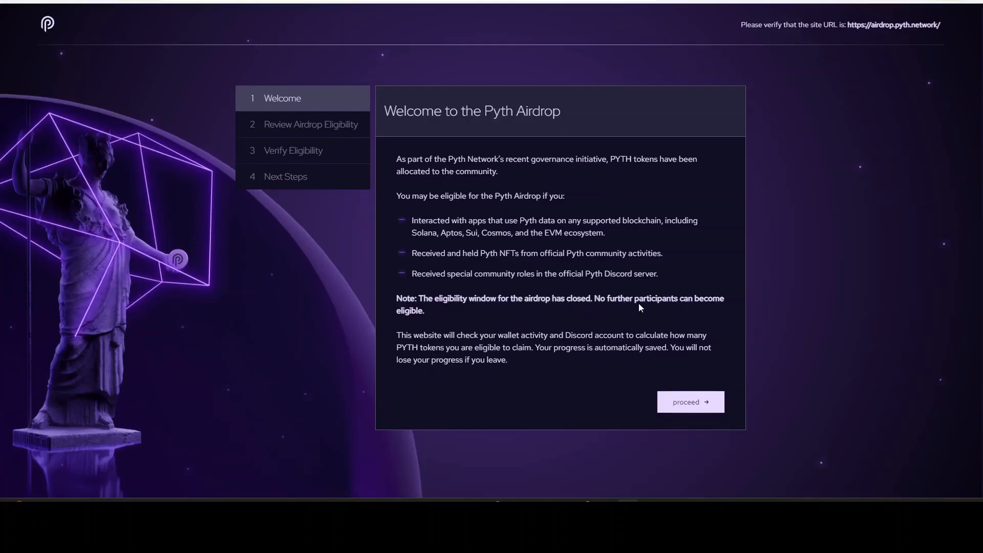
mouse_move(431, 327)
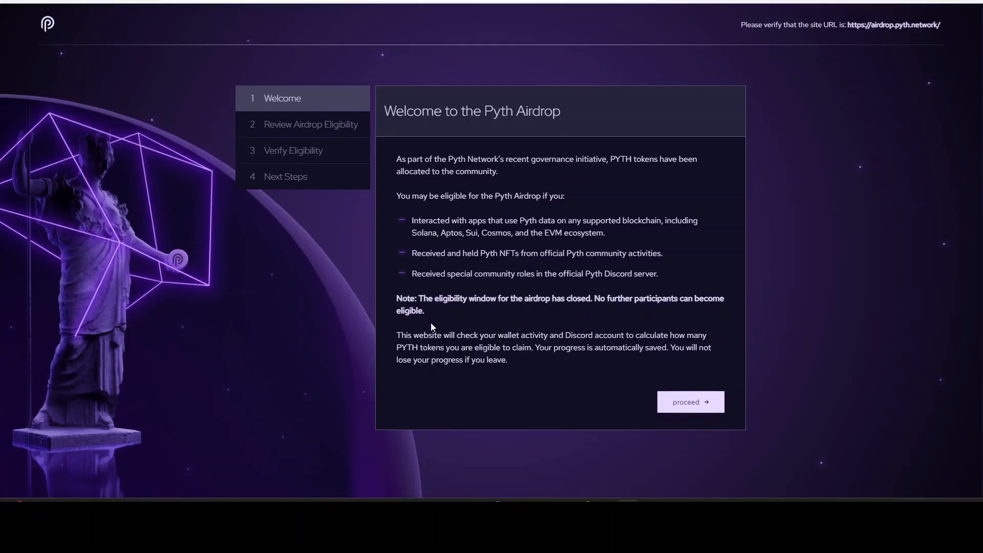
mouse_move(484, 313)
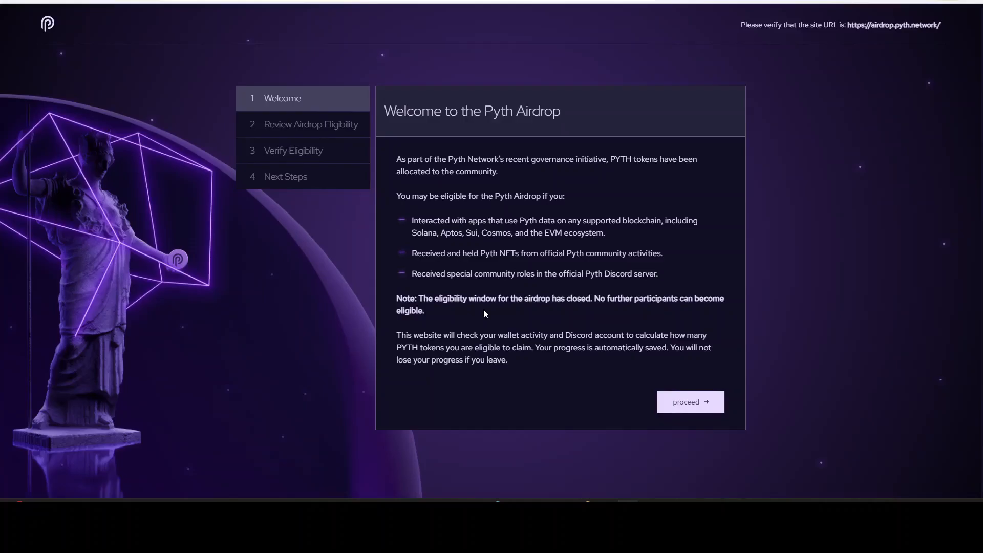
mouse_move(795, 497)
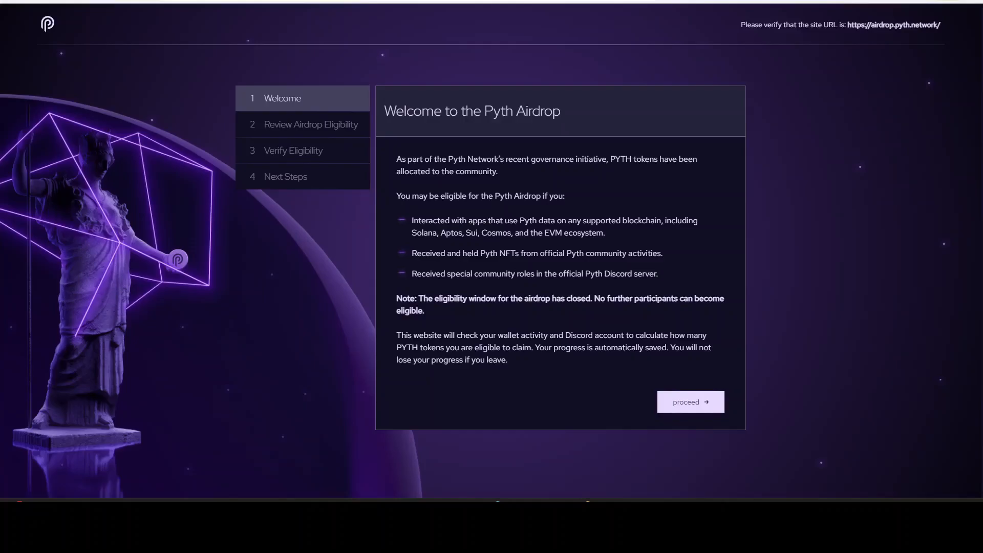
click(689, 401)
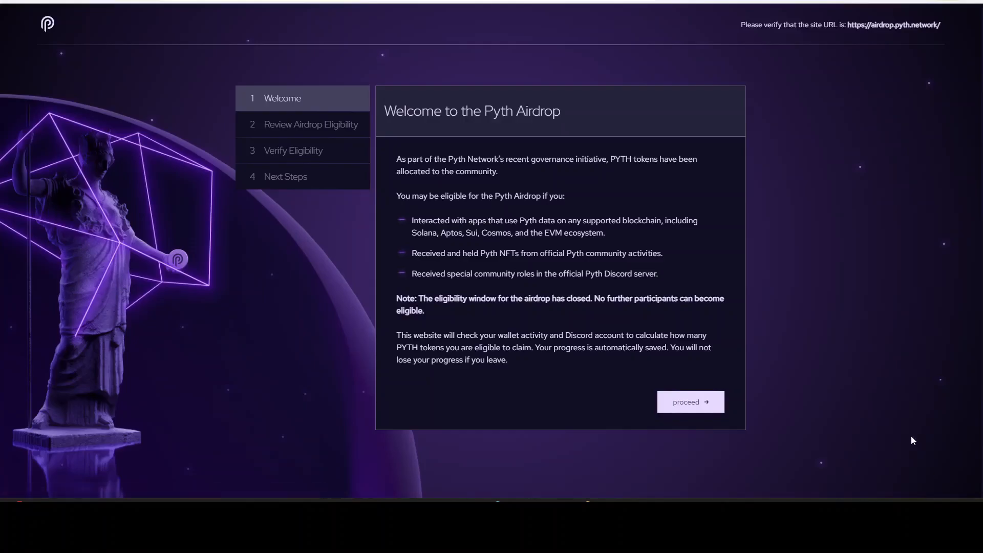
- Read the wallet activity sentence on the Welcome page and proceed to eligibility review
drag(435, 334, 605, 347)
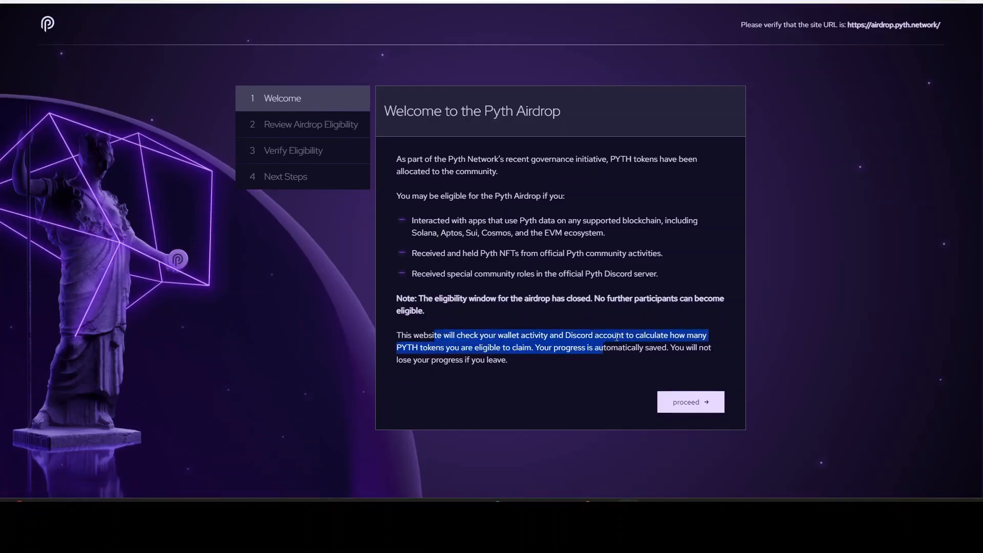
click(495, 349)
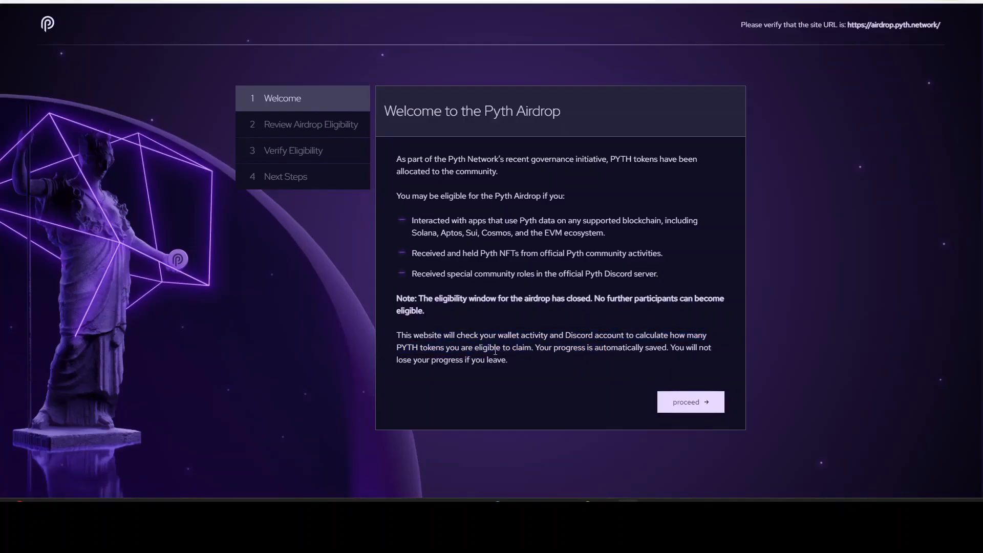
mouse_move(595, 396)
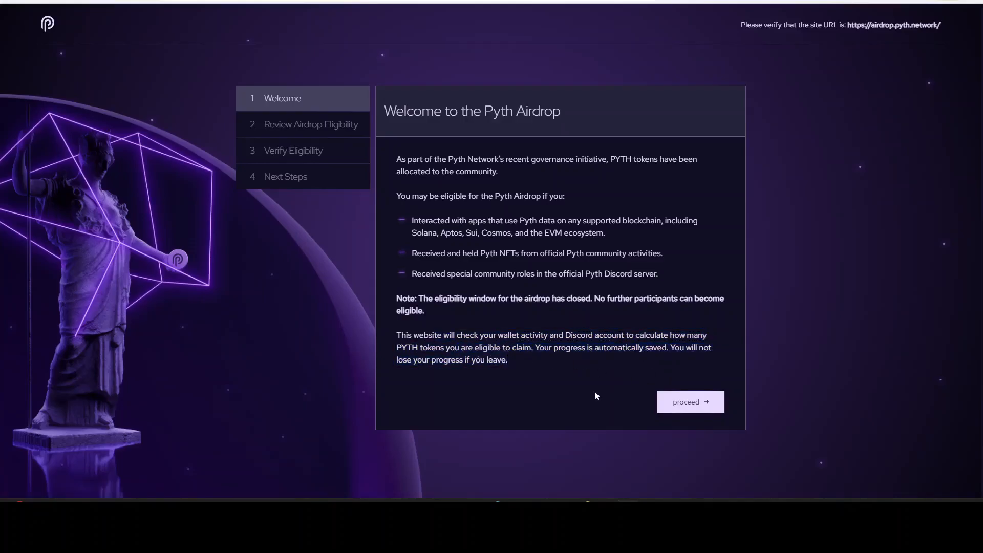
click(690, 402)
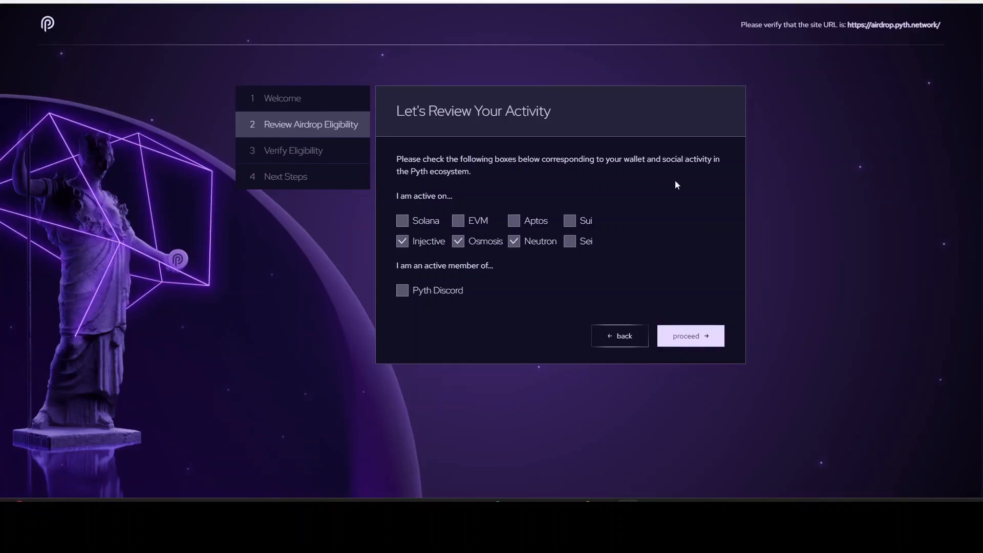
mouse_move(656, 161)
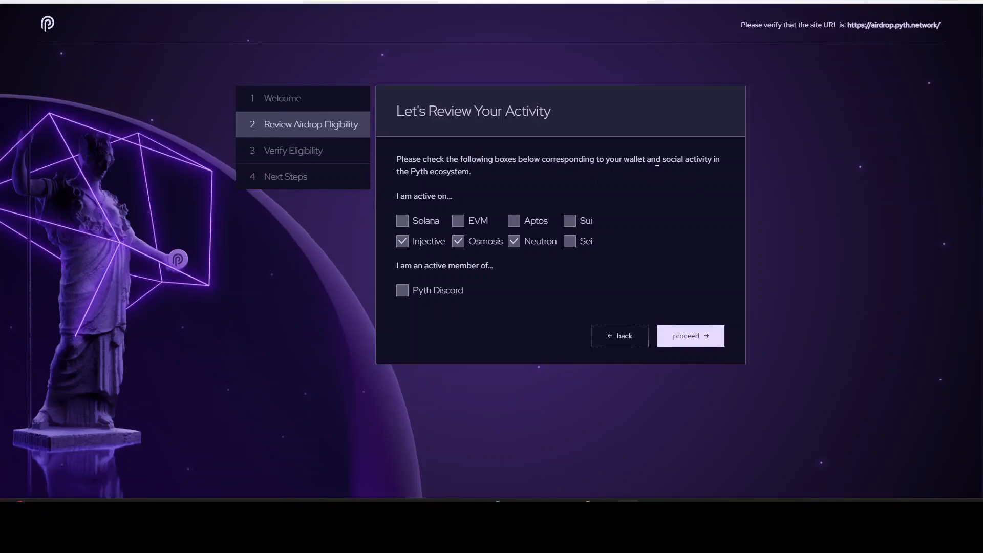
mouse_move(472, 182)
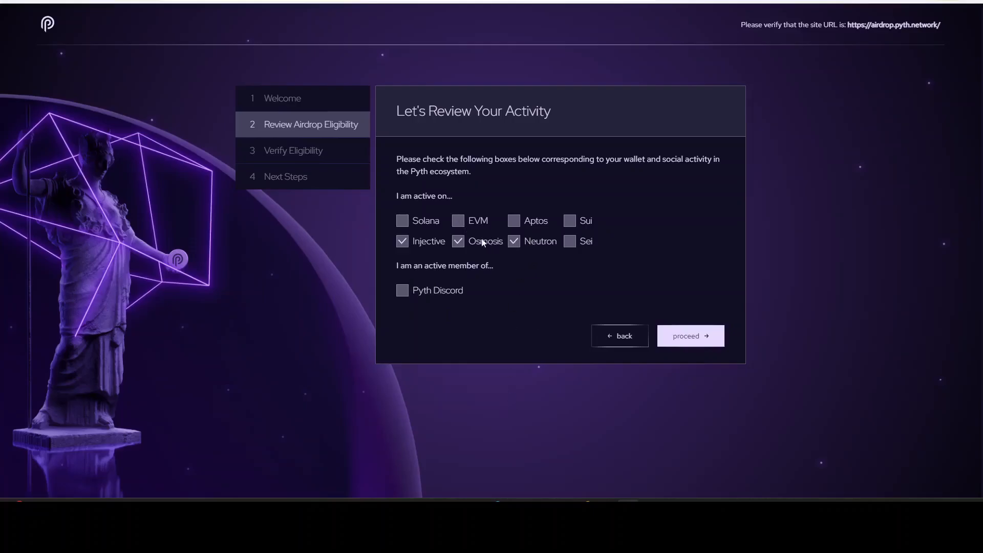
- Proceed with Injective, Osmosis and Neutron checked to the wallet connection table
click(689, 335)
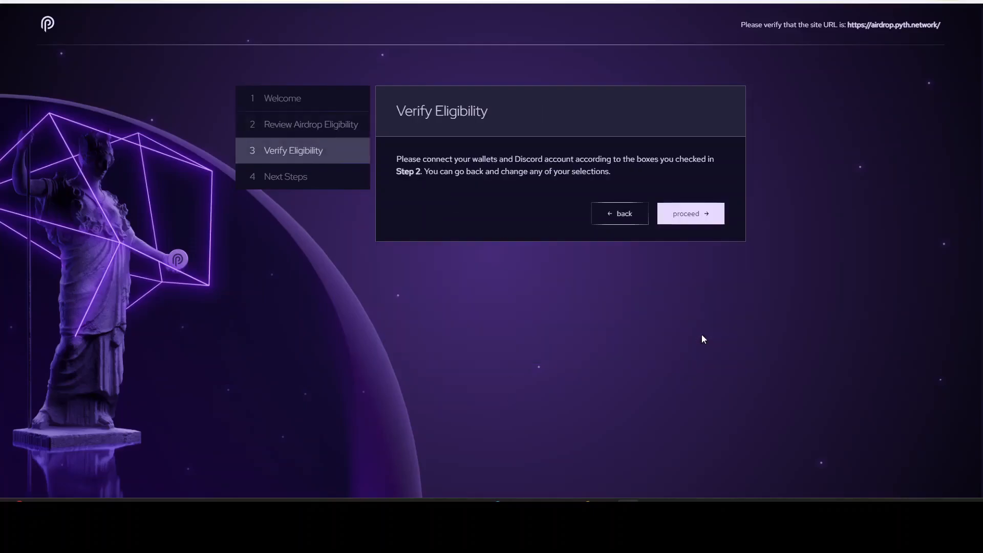
click(689, 213)
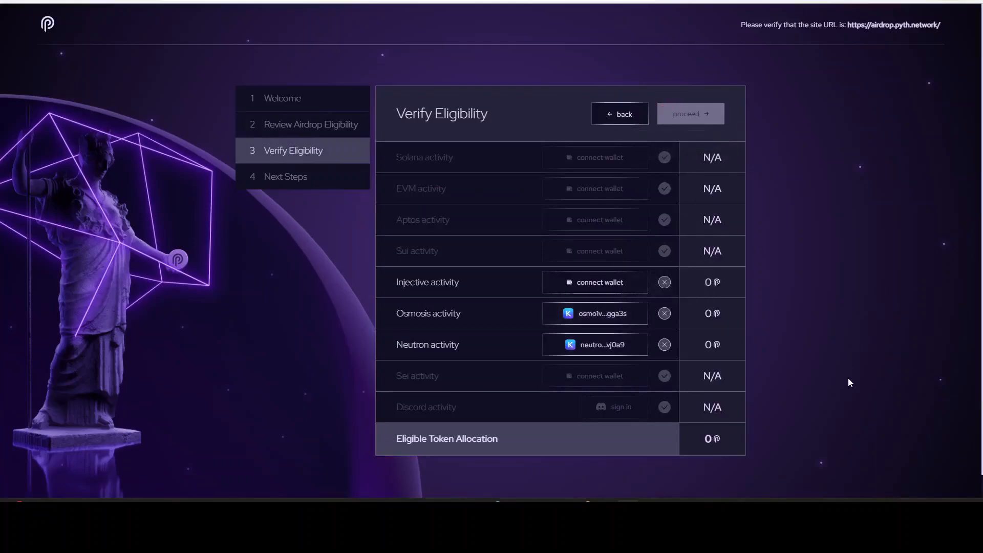
mouse_move(707, 346)
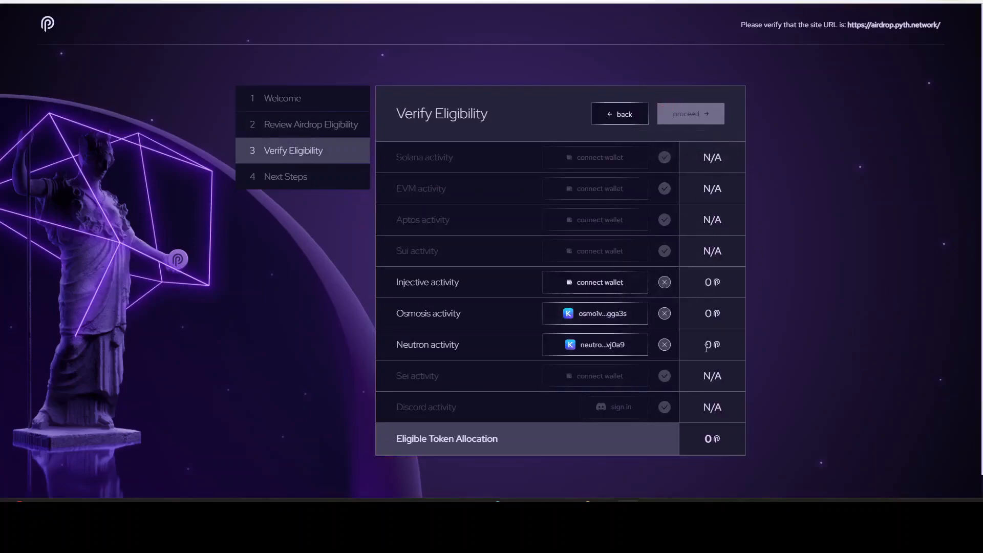
mouse_move(812, 331)
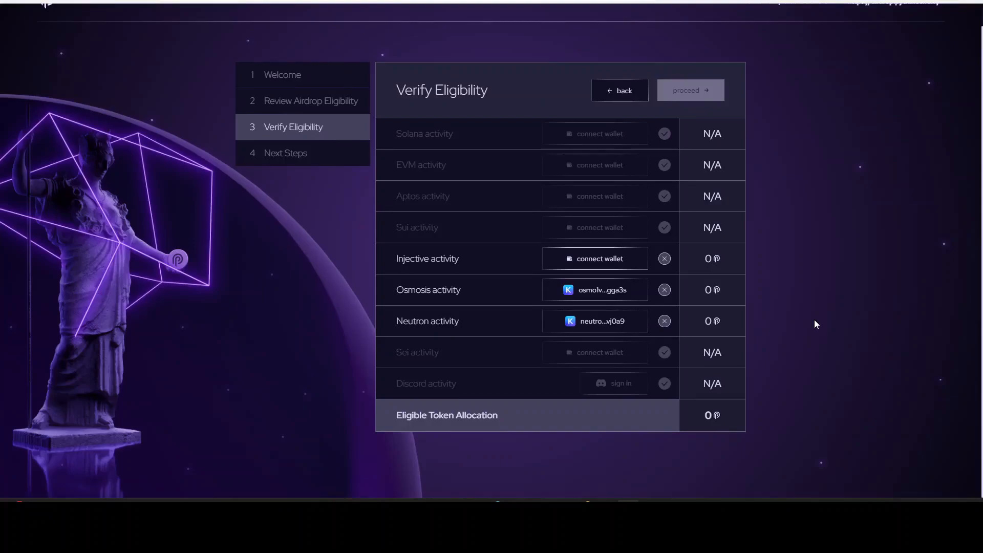
mouse_move(737, 289)
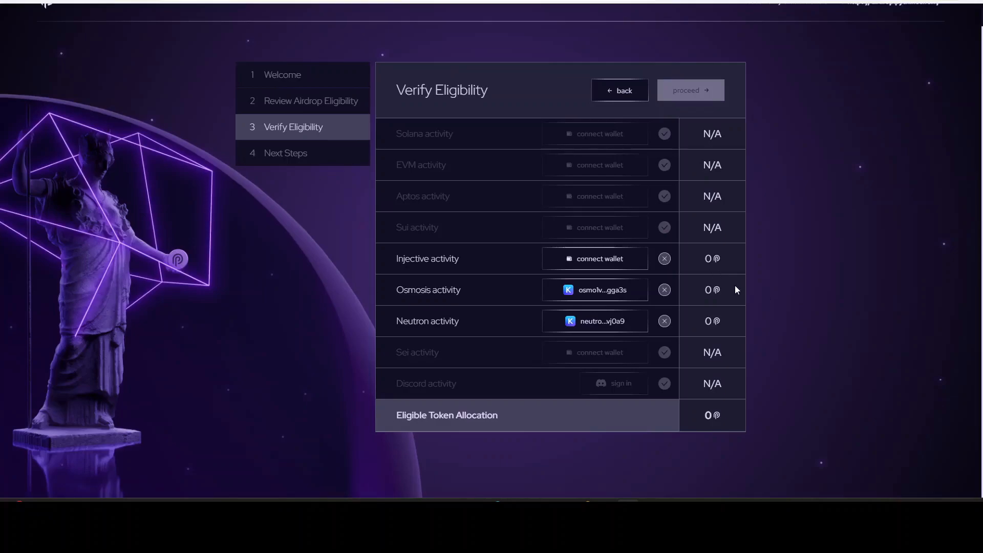
mouse_move(723, 265)
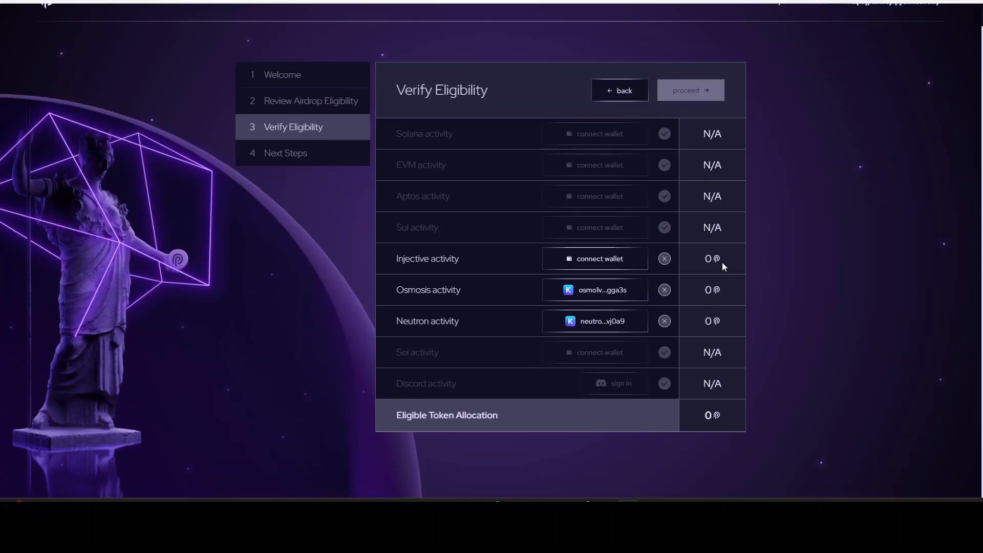
mouse_move(727, 324)
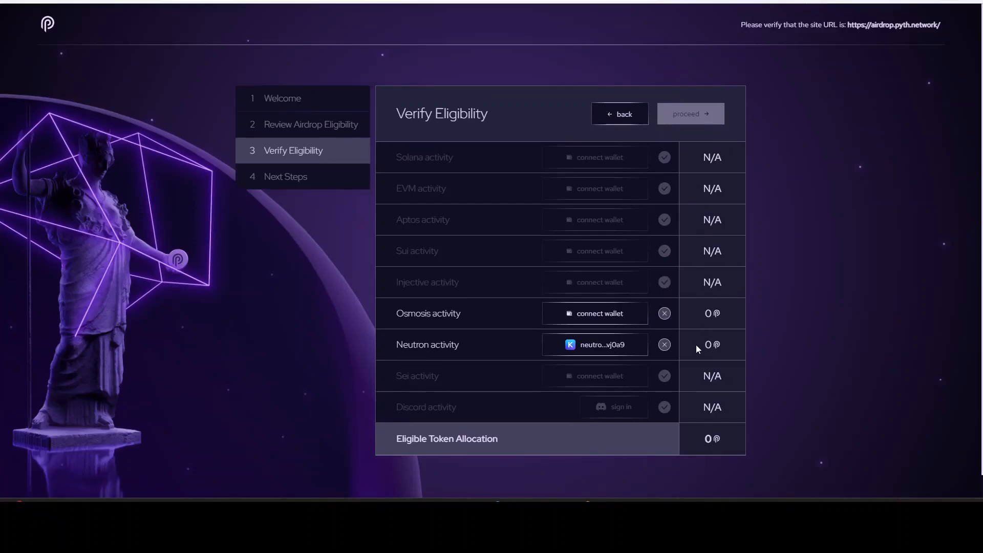
mouse_move(689, 114)
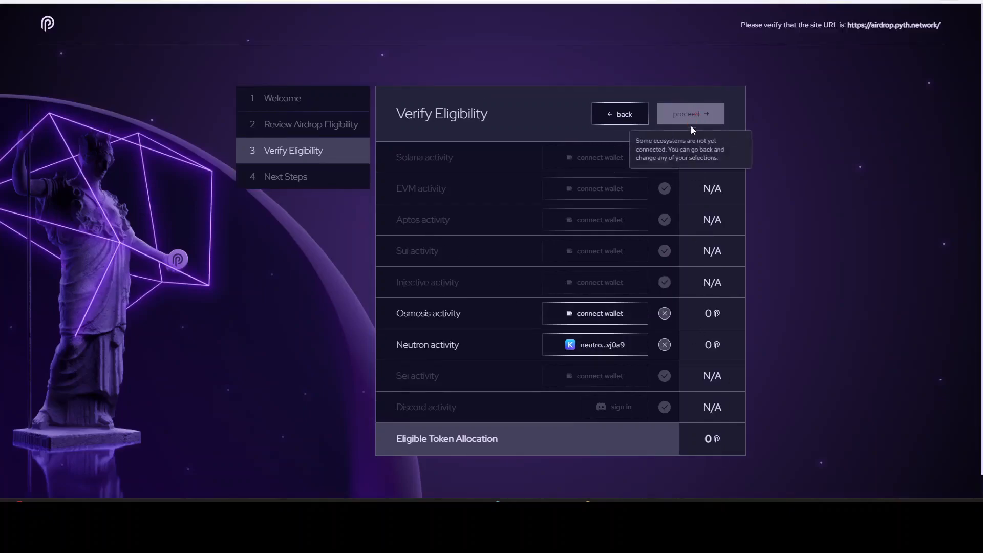
mouse_move(712, 290)
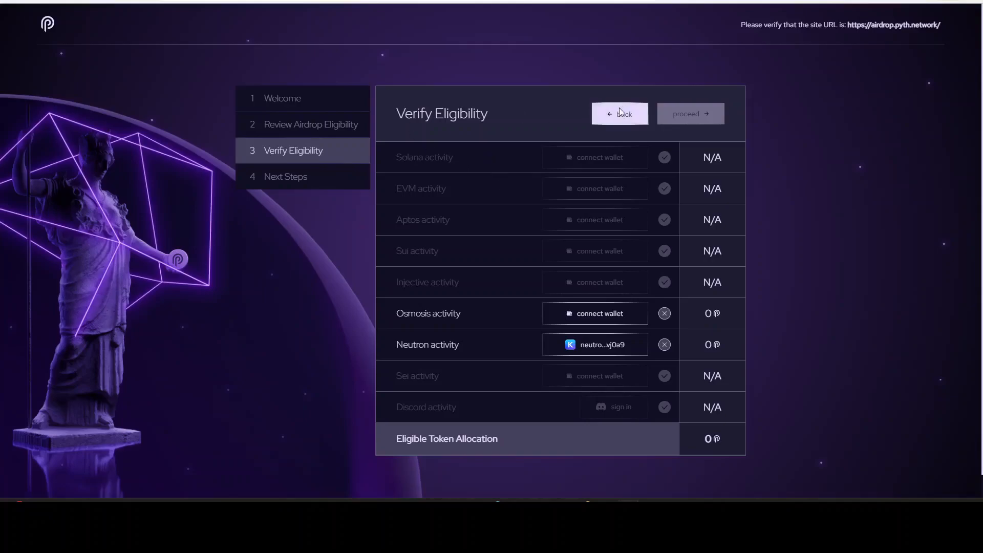
- Go back after seeing 0 tokens for Neutron and total allocation
click(619, 113)
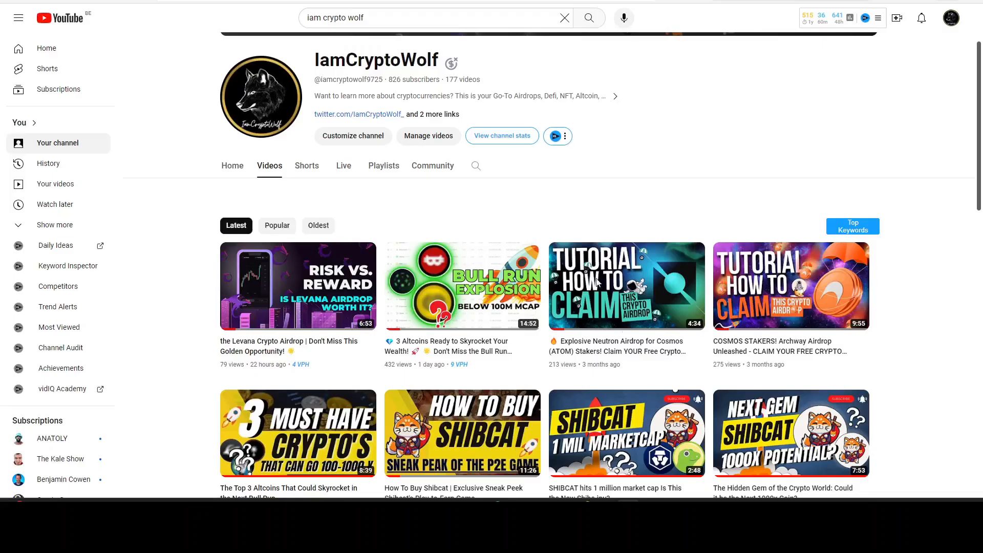
mouse_move(594, 374)
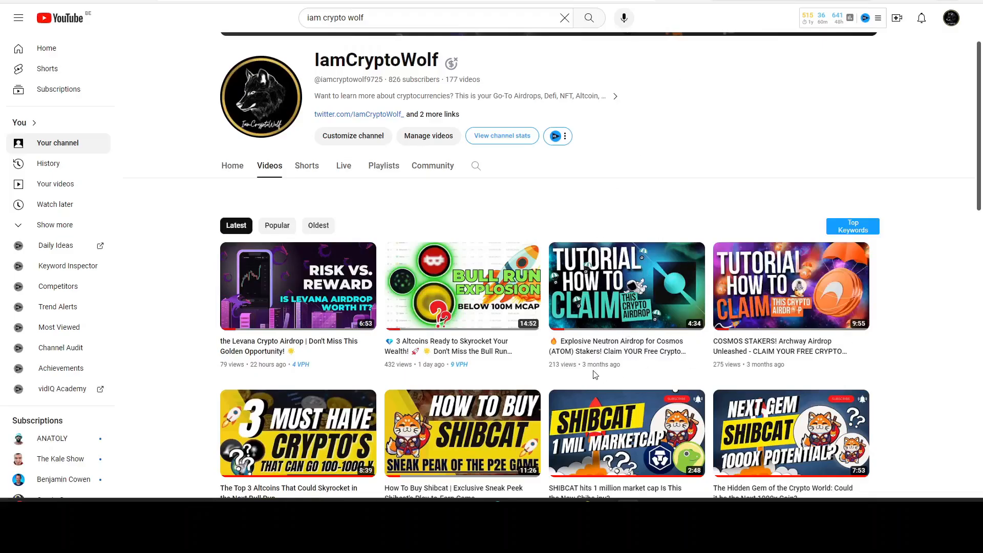